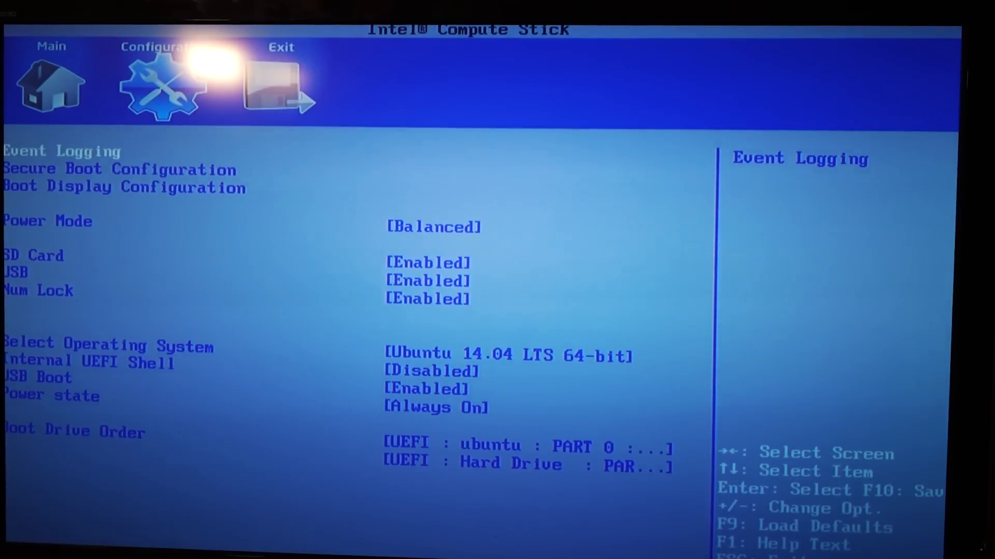
# - Check the operating system list and keep Ubuntu as the selected operating system
pyautogui.press('Down')
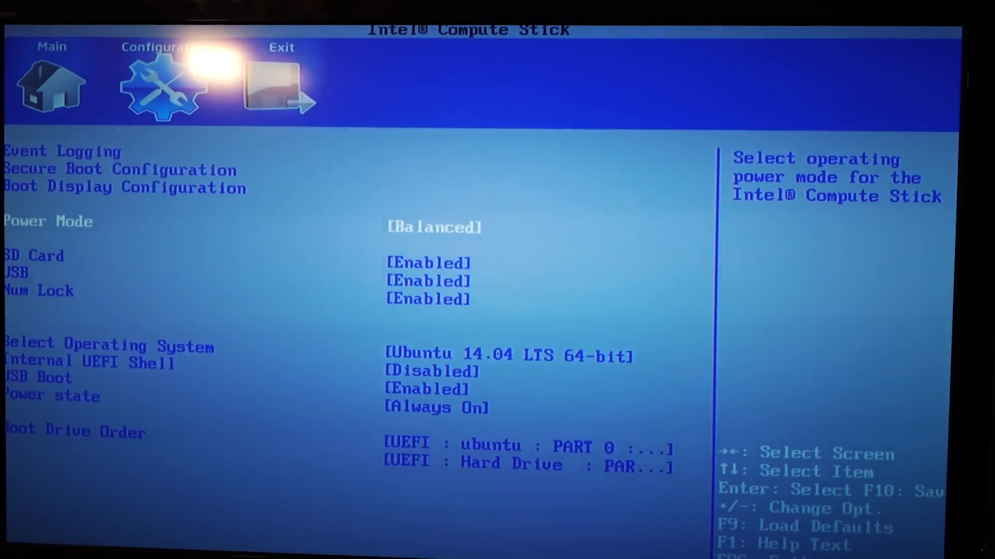
pyautogui.press('Down')
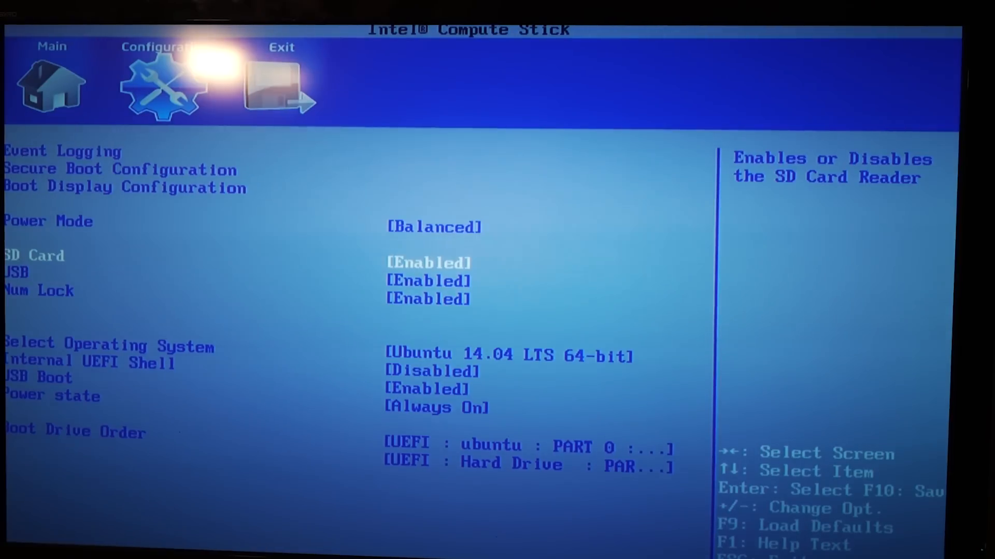
pyautogui.press('Down')
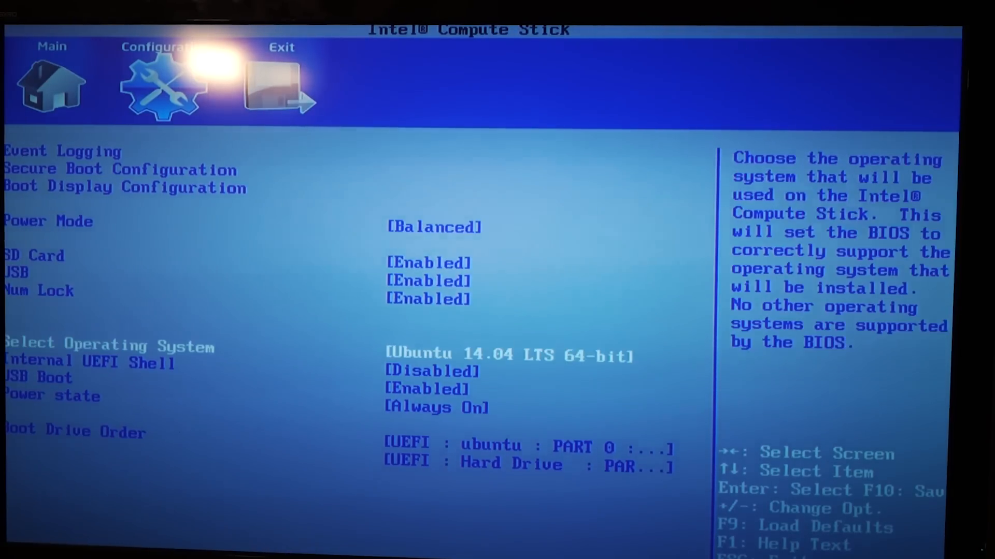
pyautogui.press('Enter')
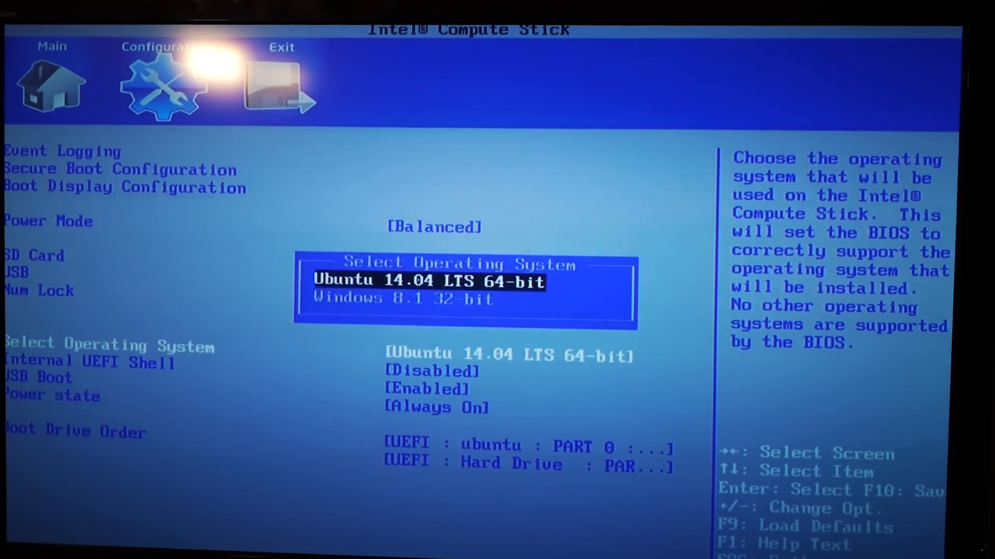
pyautogui.press('Down')
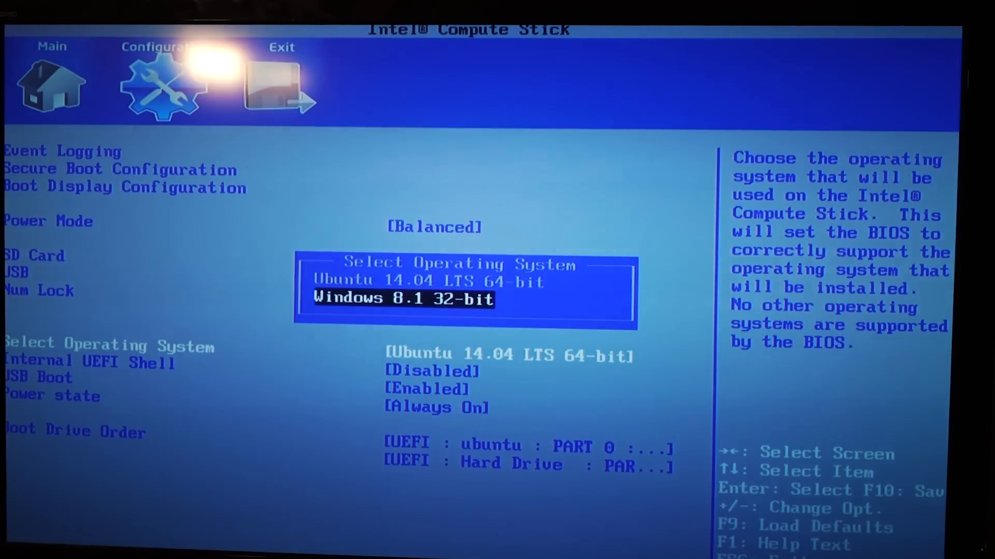
pyautogui.press('Up')
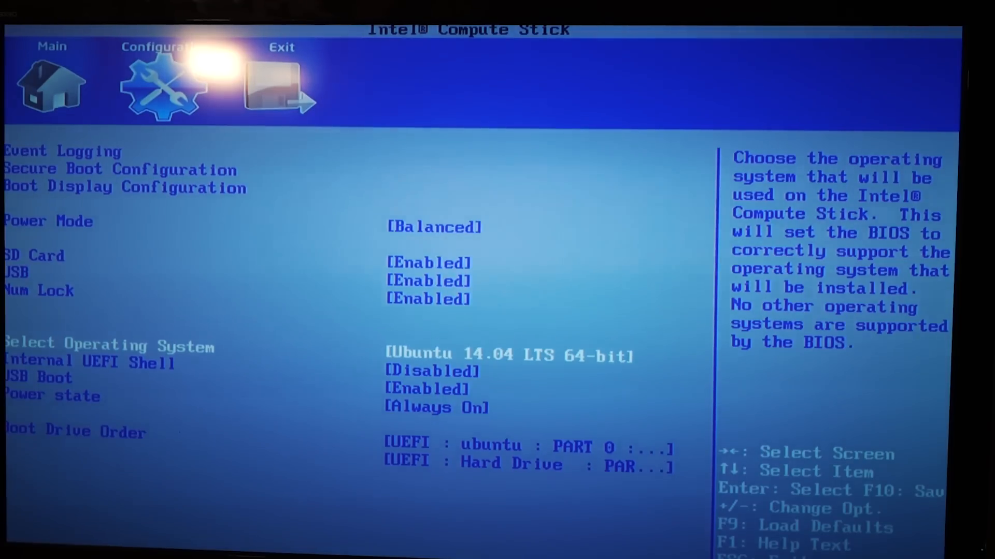
# - Review the Boot Drive Order entries, then move to the Exit page
pyautogui.press('Down')
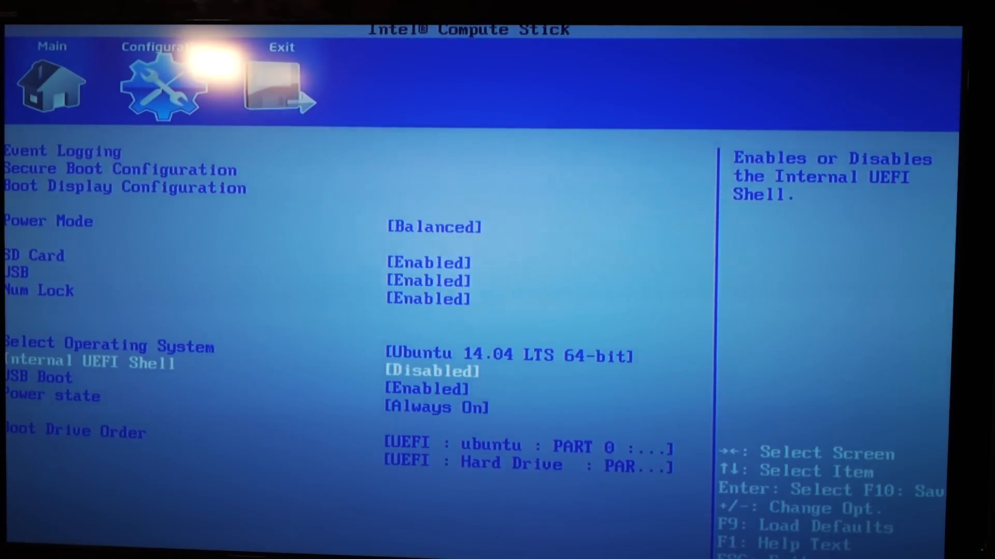
pyautogui.press('Enter')
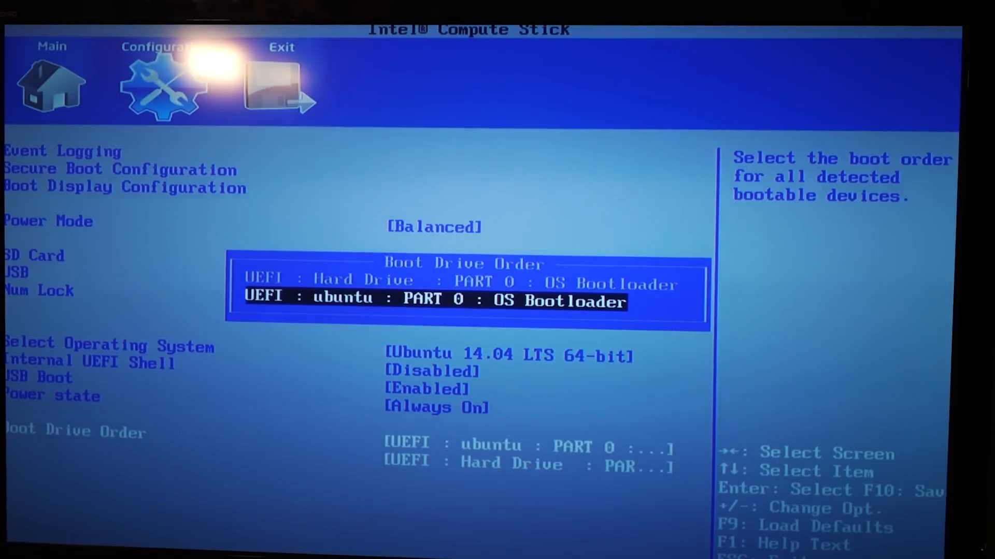
pyautogui.click(281, 82)
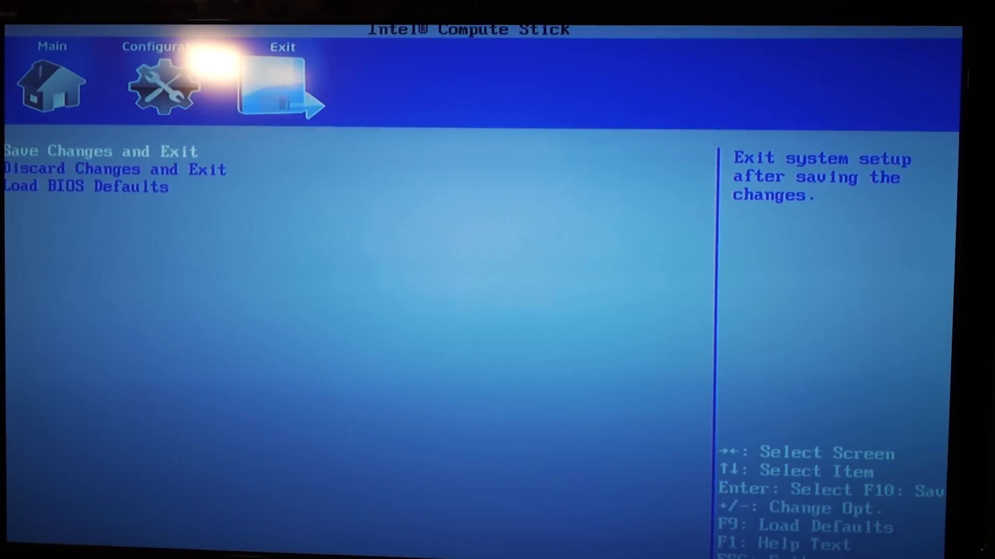